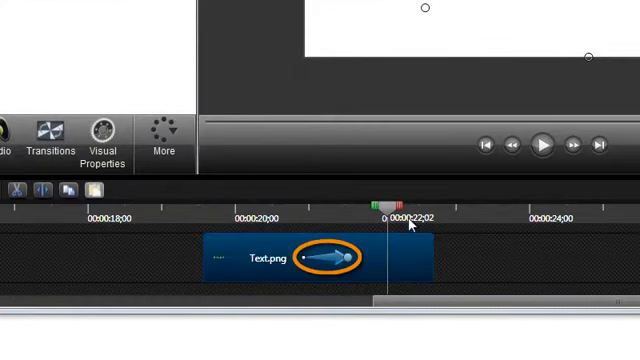
- Right-click the visual animation arrow on the Text.png timeline clip to show its Copy option
{"action": "right_click", "coordinate": [335, 258]}
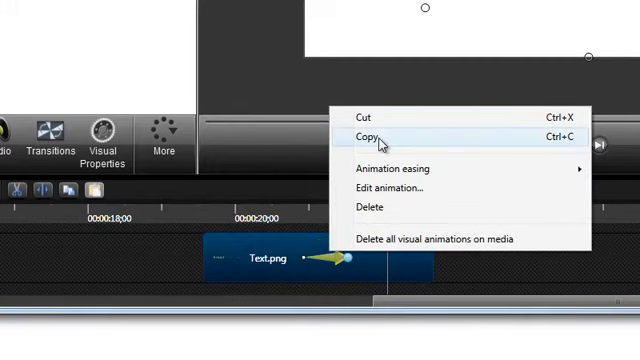